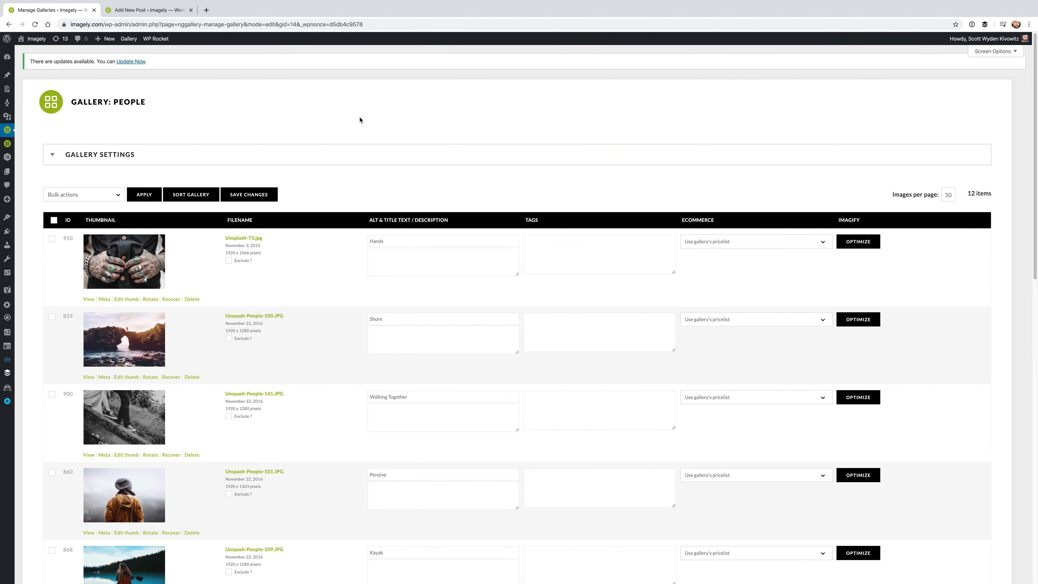
{"action": "mouse_move", "coordinate": [495, 120]}
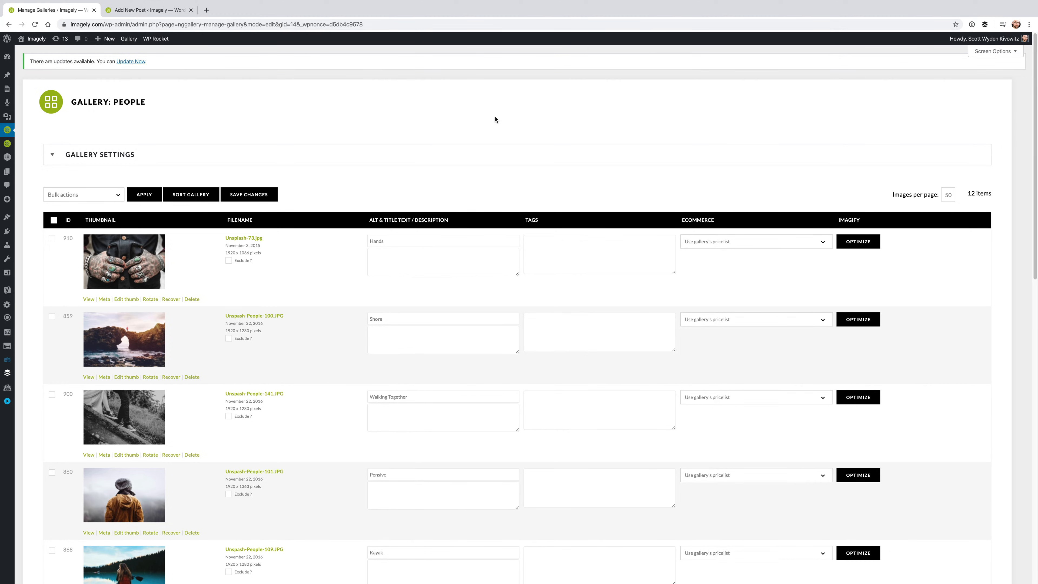
{"action": "mouse_move", "coordinate": [499, 173]}
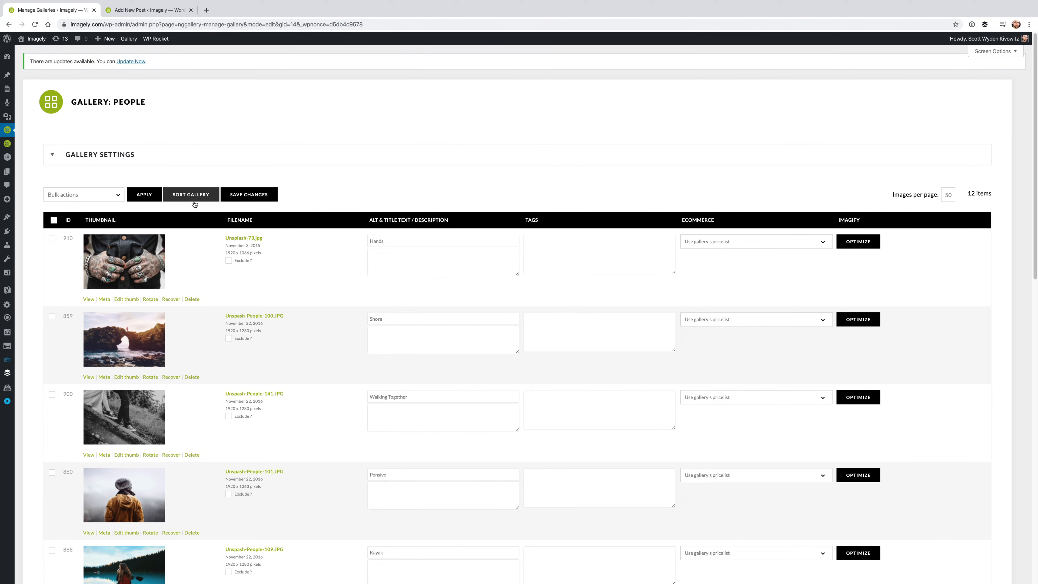
{"action": "mouse_move", "coordinate": [195, 204]}
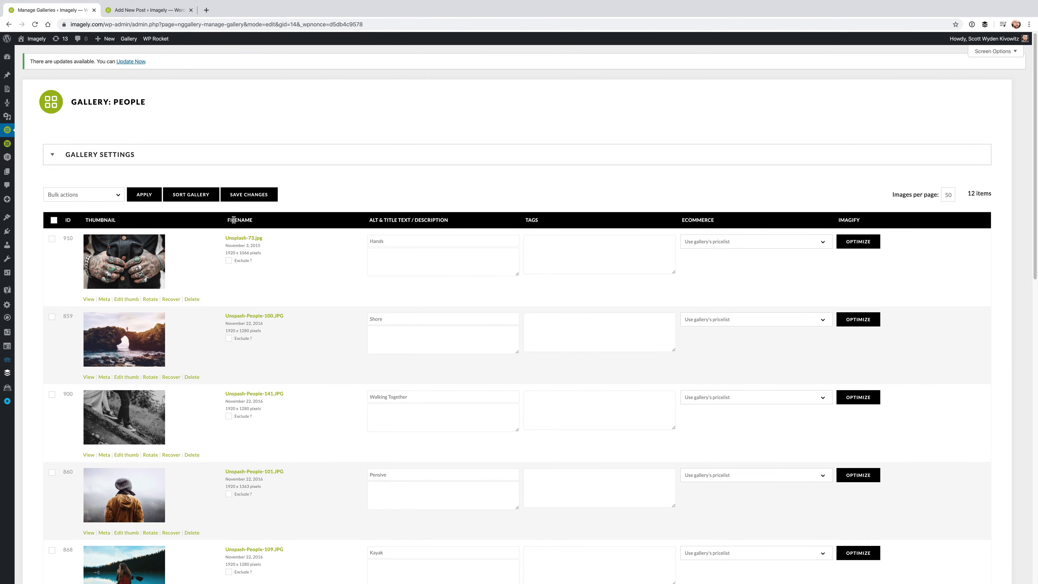
Drag a thumbnail to a custom spot, presort by Alt/Title text, then by Date/Time.
{"action": "left_click", "coordinate": [191, 194]}
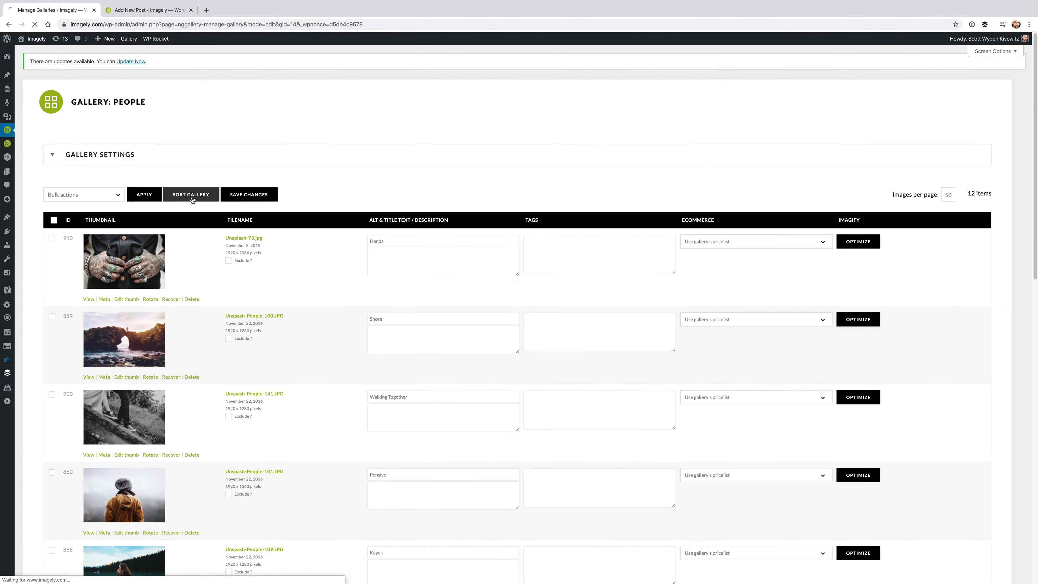
{"action": "left_click", "coordinate": [191, 194]}
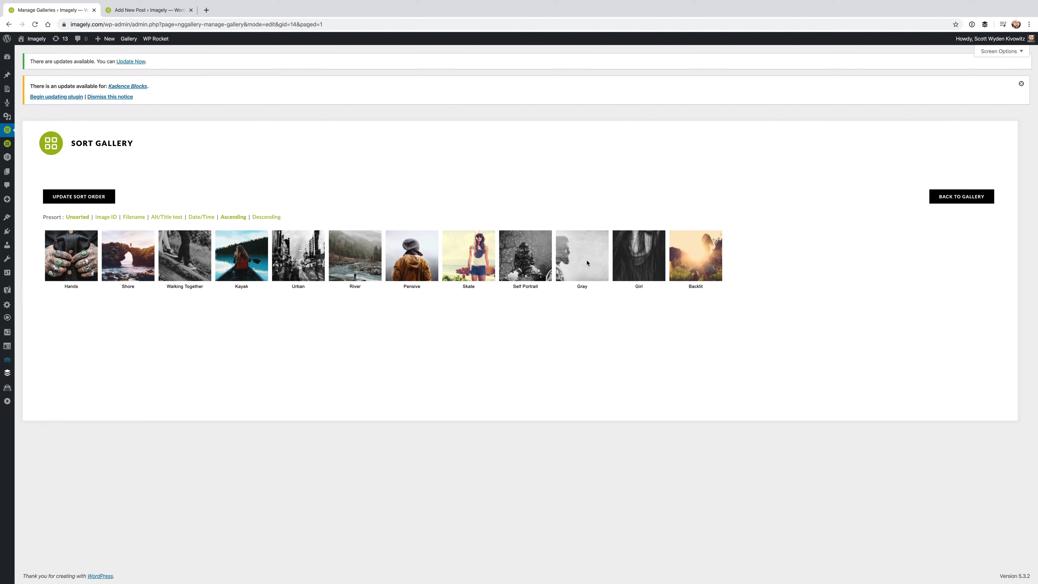
{"action": "left_click_drag", "start_coordinate": [70, 256], "coordinate": [298, 257]}
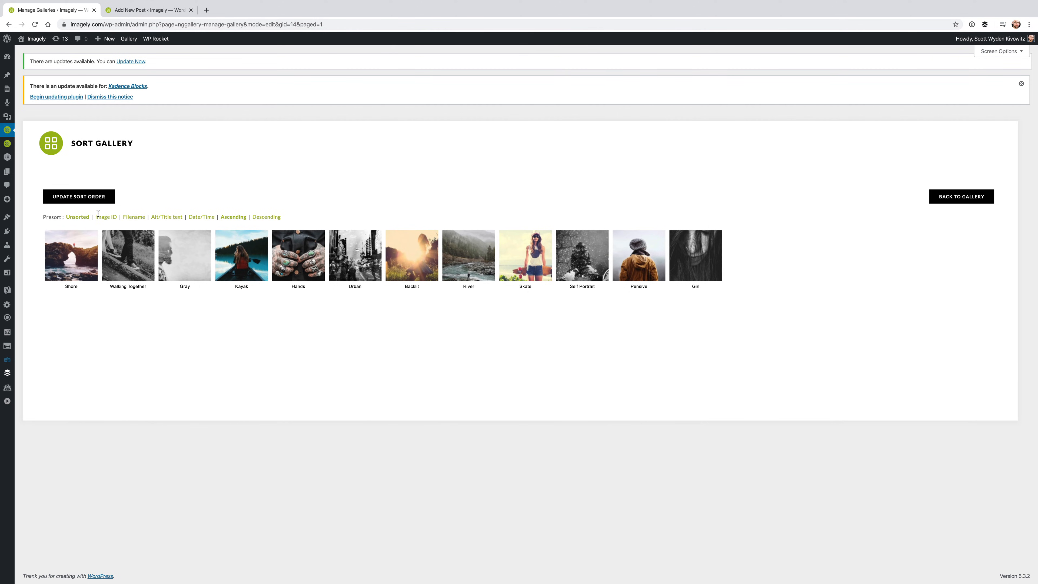
{"action": "left_click", "coordinate": [166, 217]}
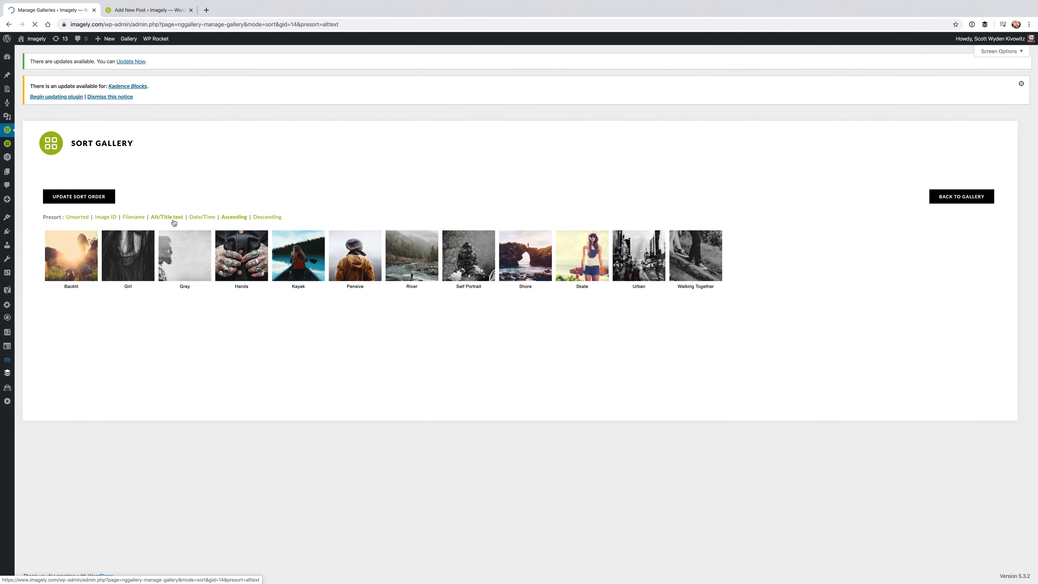
{"action": "left_click", "coordinate": [201, 216]}
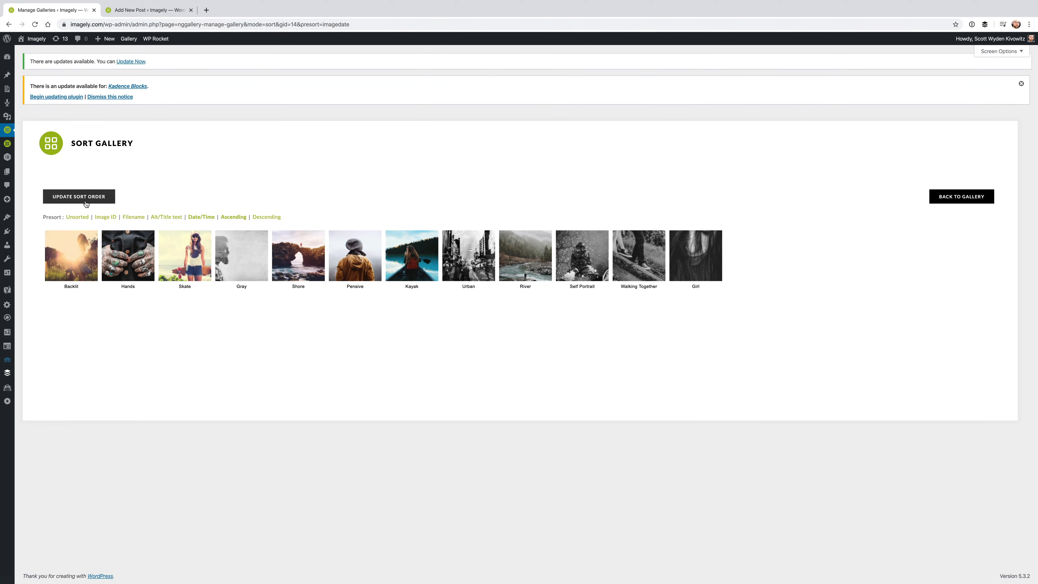
{"action": "mouse_move", "coordinate": [110, 209]}
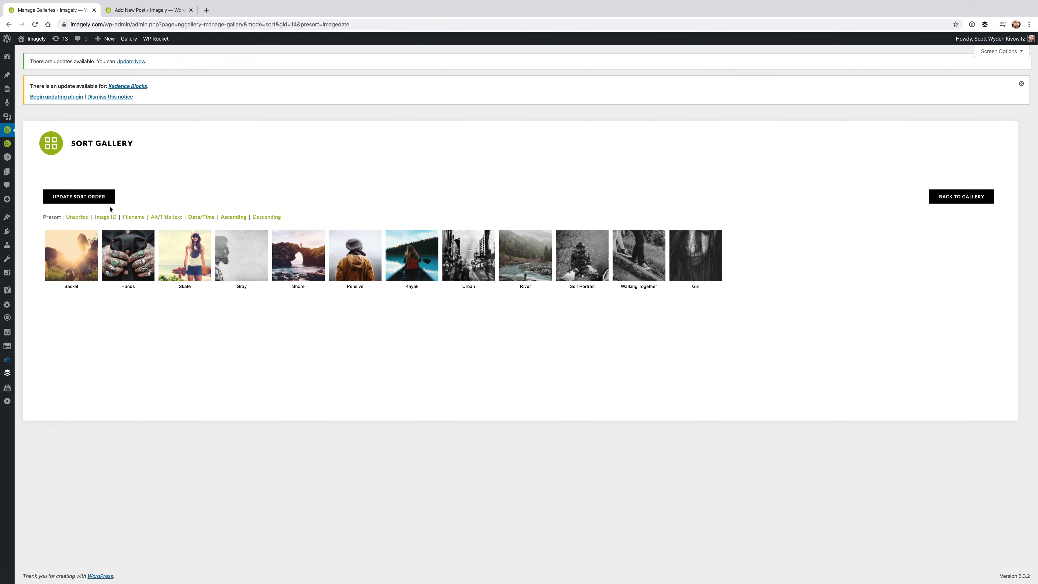
{"action": "mouse_move", "coordinate": [131, 189]}
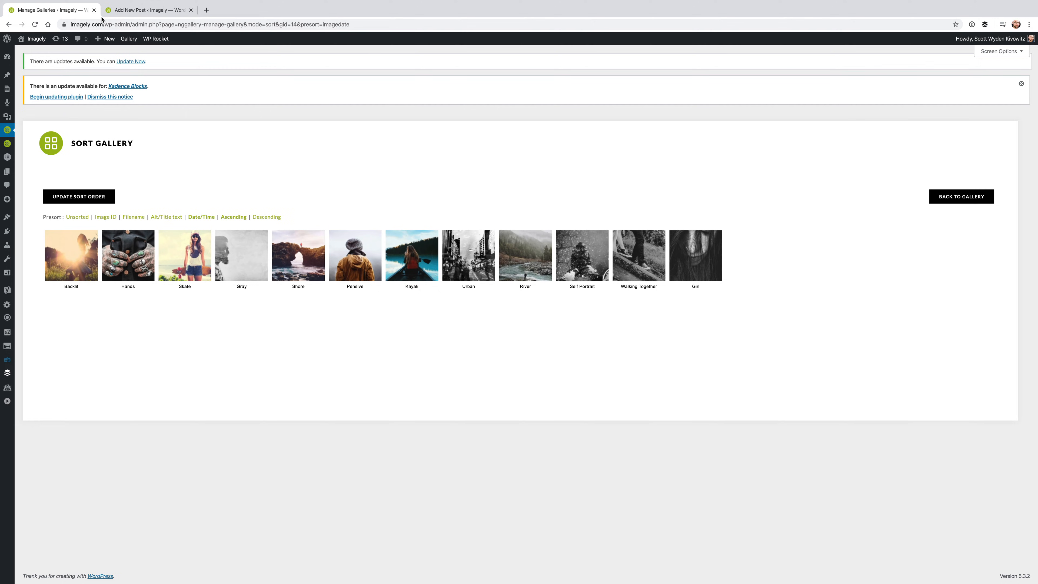
{"action": "mouse_move", "coordinate": [269, 159]}
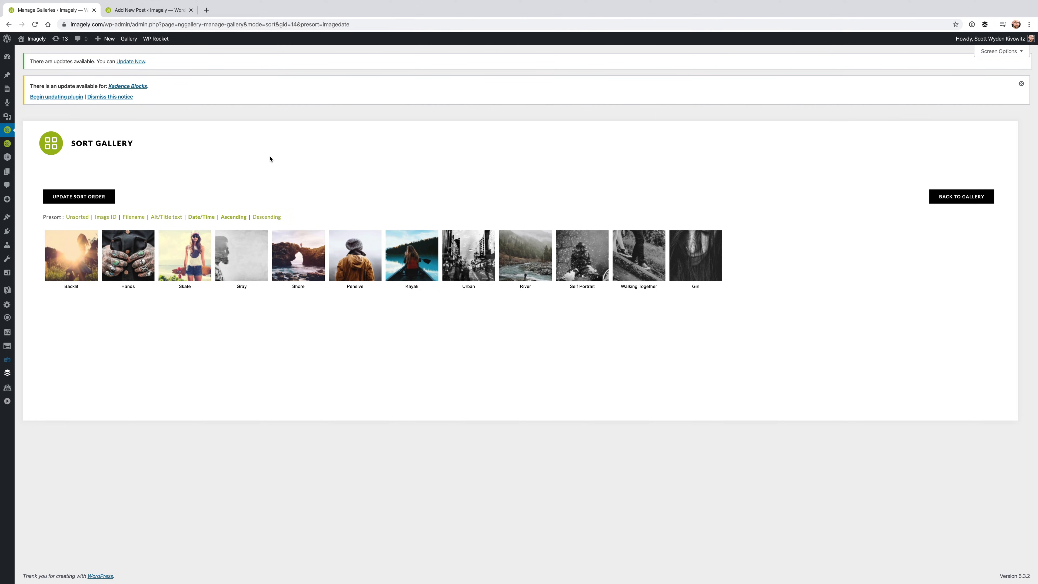
{"action": "mouse_move", "coordinate": [331, 185]}
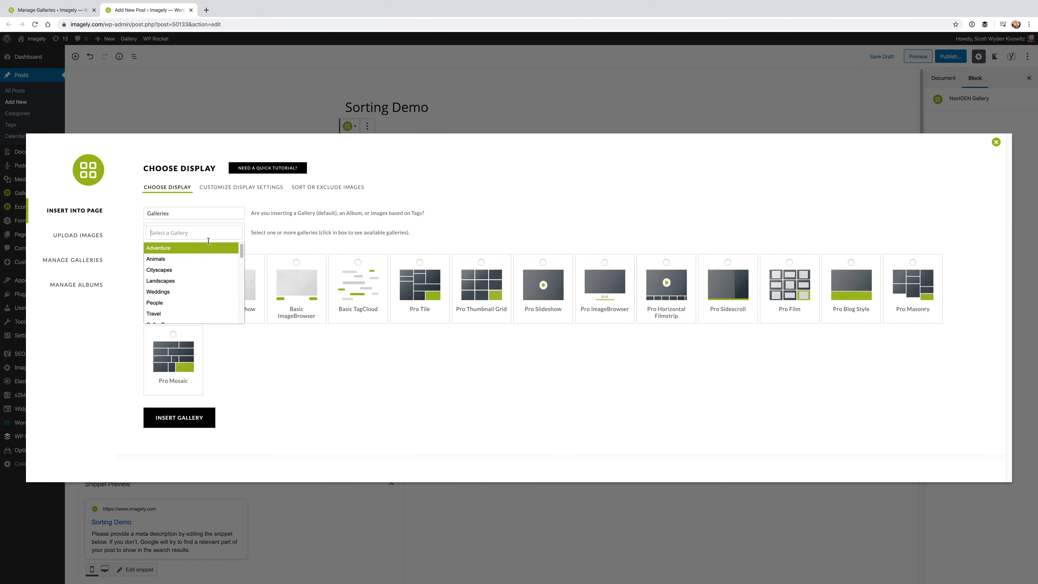
Pick the People gallery for the insert and show its Sort or Exclude Images options.
{"action": "left_click", "coordinate": [154, 302]}
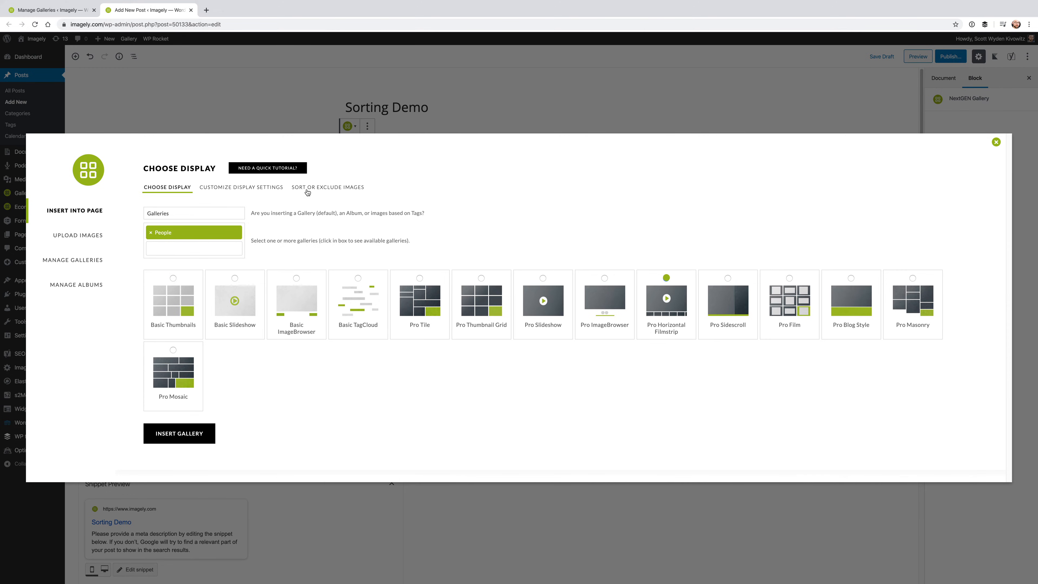
{"action": "left_click", "coordinate": [327, 186]}
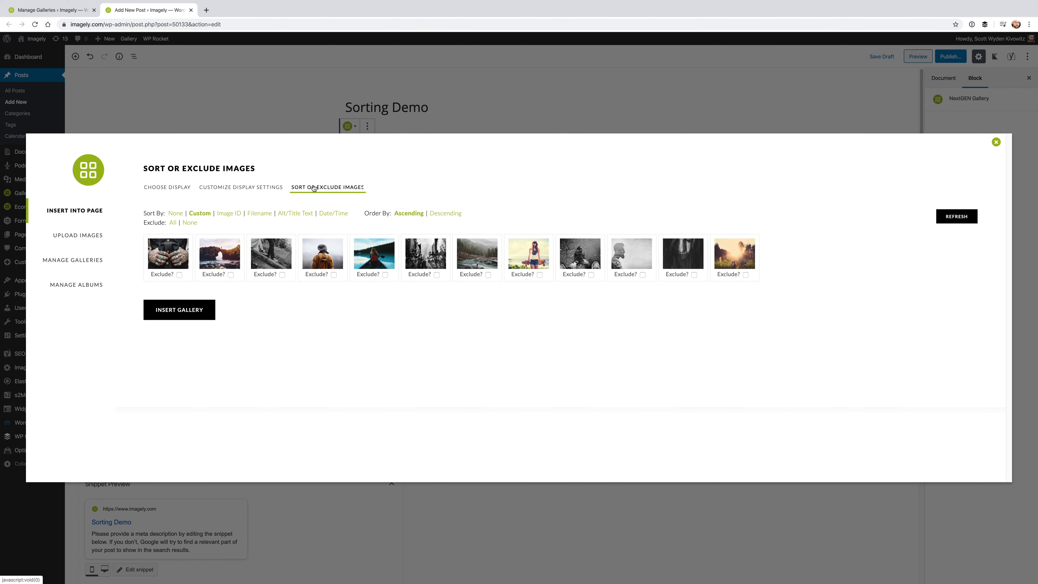
{"action": "mouse_move", "coordinate": [328, 230]}
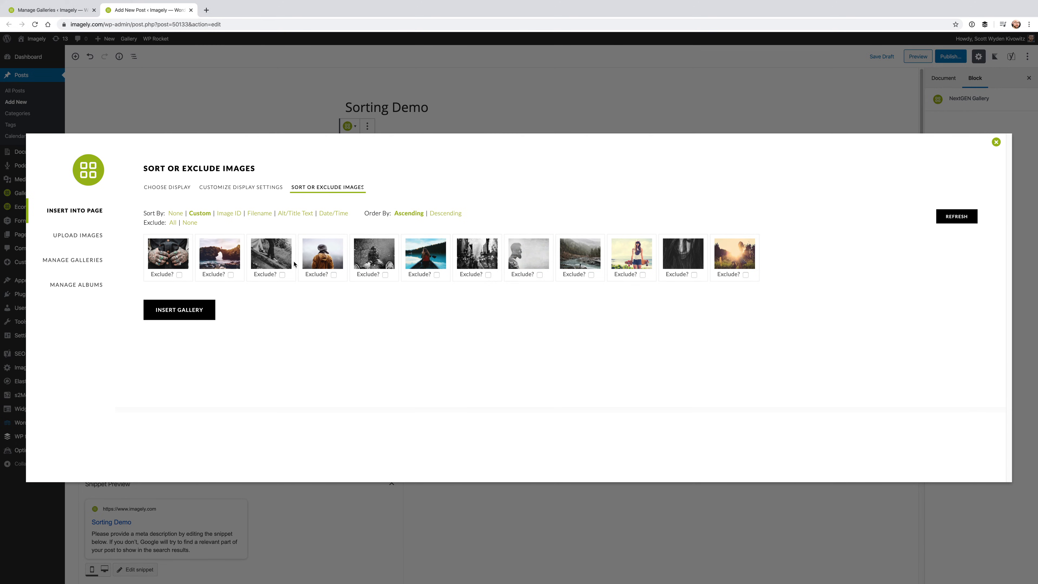
{"action": "mouse_move", "coordinate": [628, 312]}
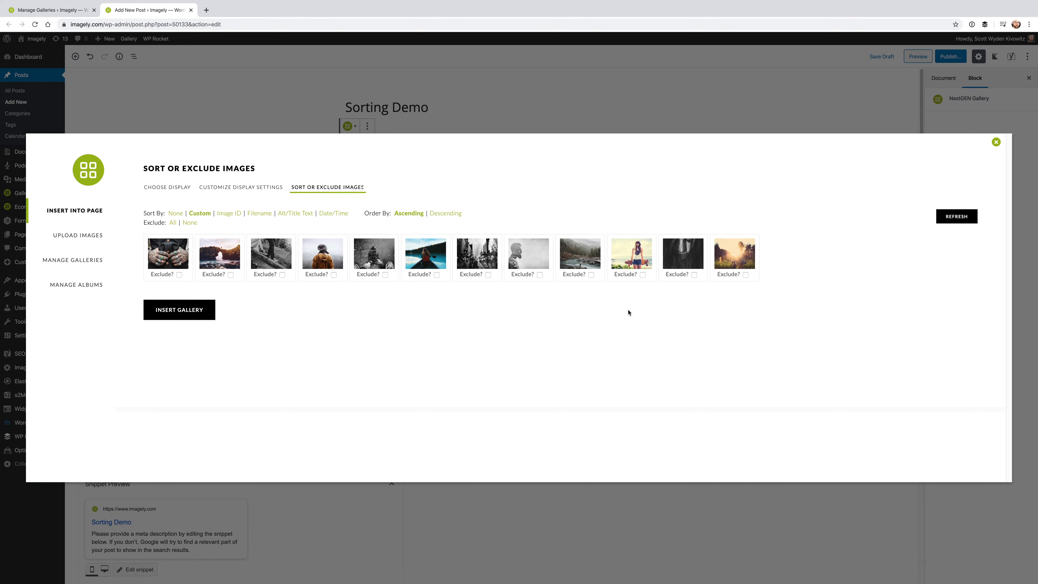
{"action": "mouse_move", "coordinate": [690, 269]}
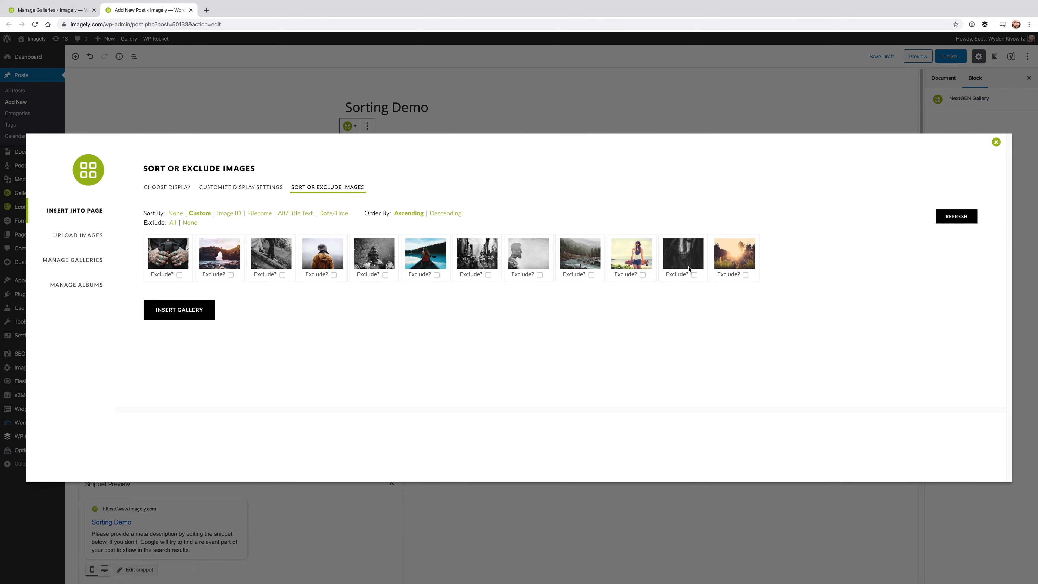
Tick Exclude? under the black-and-white portrait and the orange-jacket photo.
{"action": "left_click", "coordinate": [333, 274]}
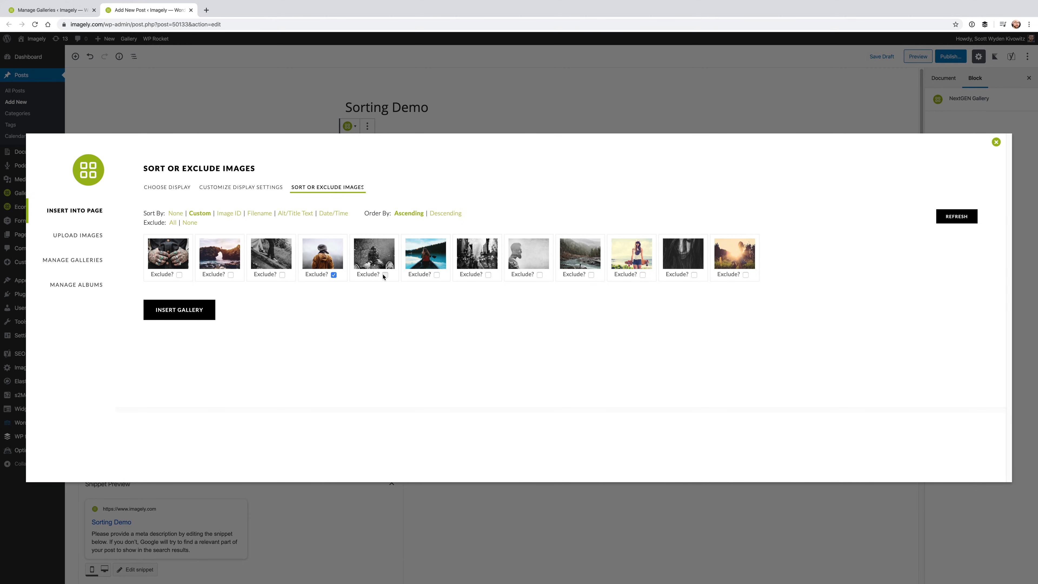
{"action": "left_click", "coordinate": [385, 274]}
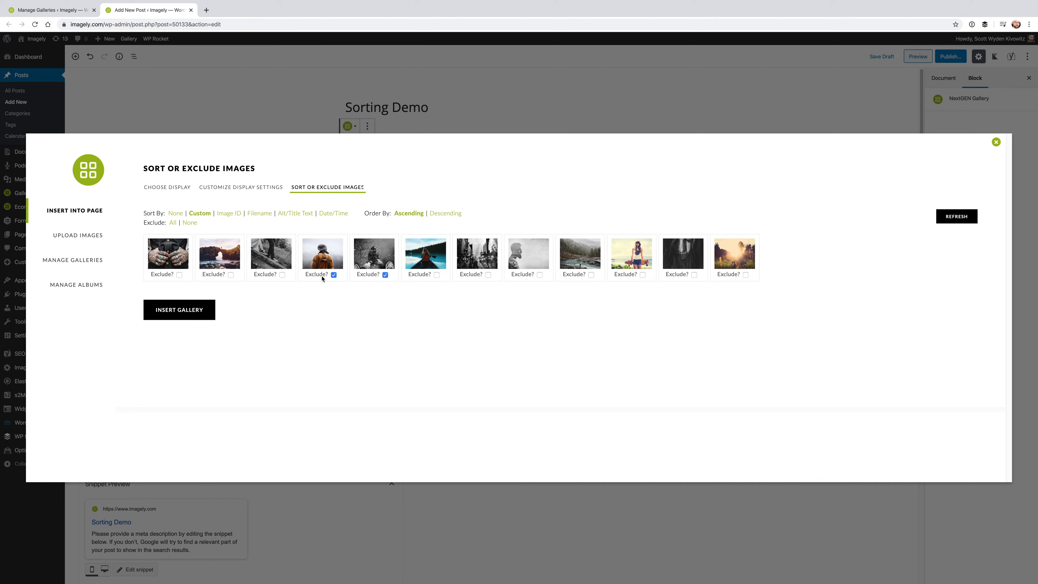
{"action": "mouse_move", "coordinate": [956, 216]}
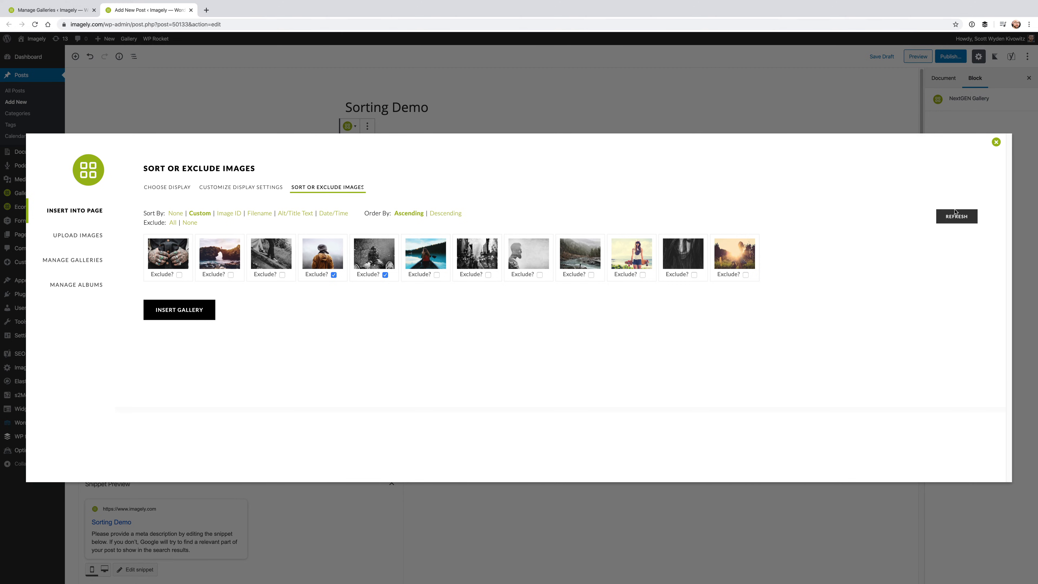
{"action": "mouse_move", "coordinate": [346, 232]}
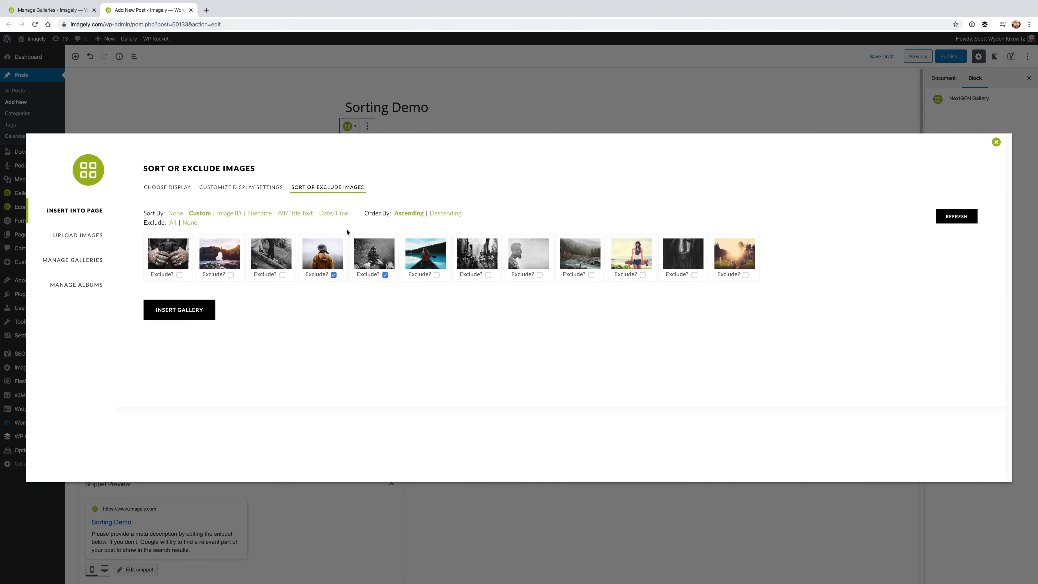
{"action": "mouse_move", "coordinate": [361, 271]}
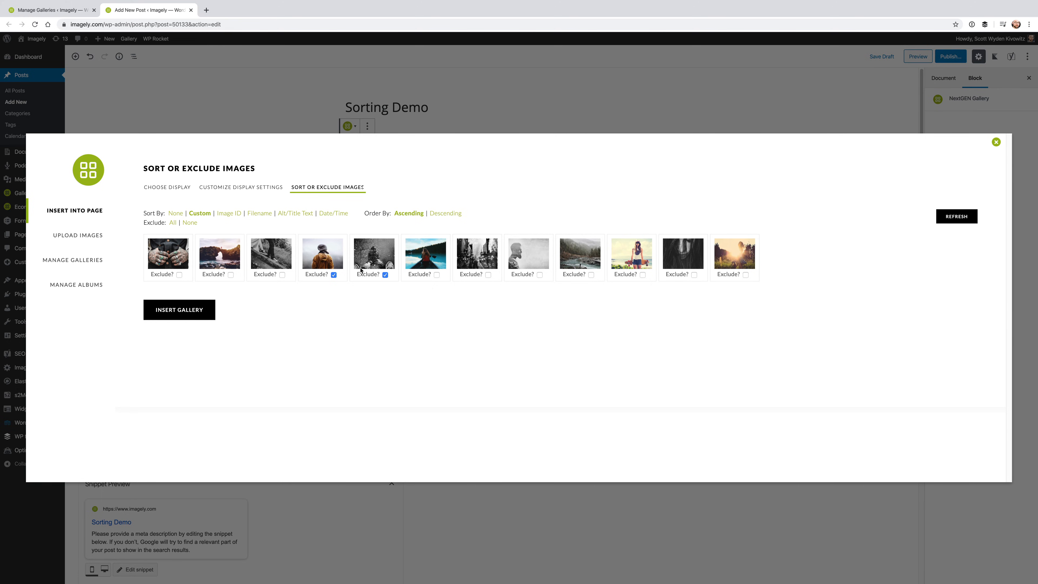
{"action": "mouse_move", "coordinate": [447, 307]}
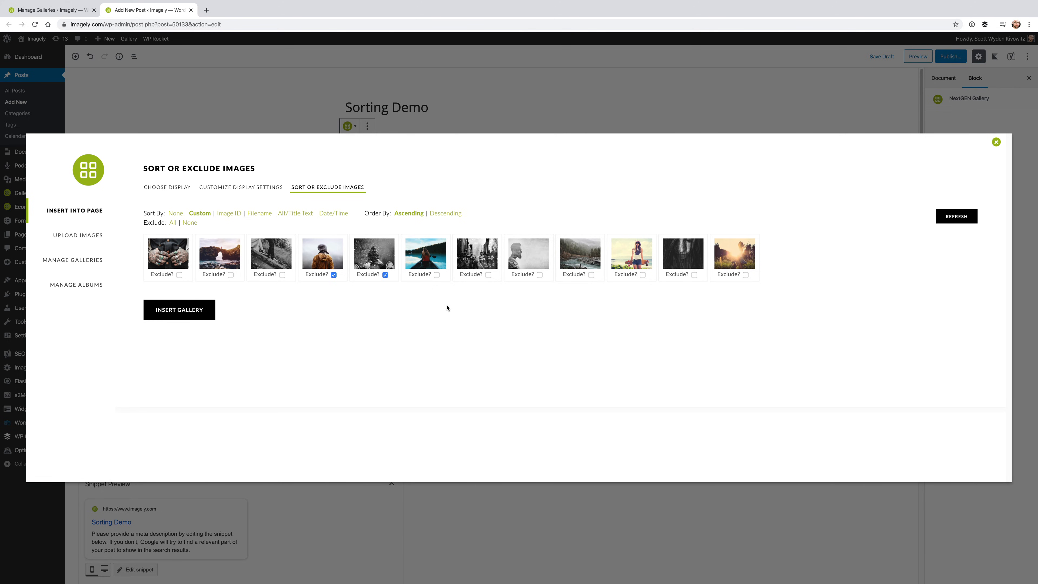
{"action": "mouse_move", "coordinate": [838, 175]}
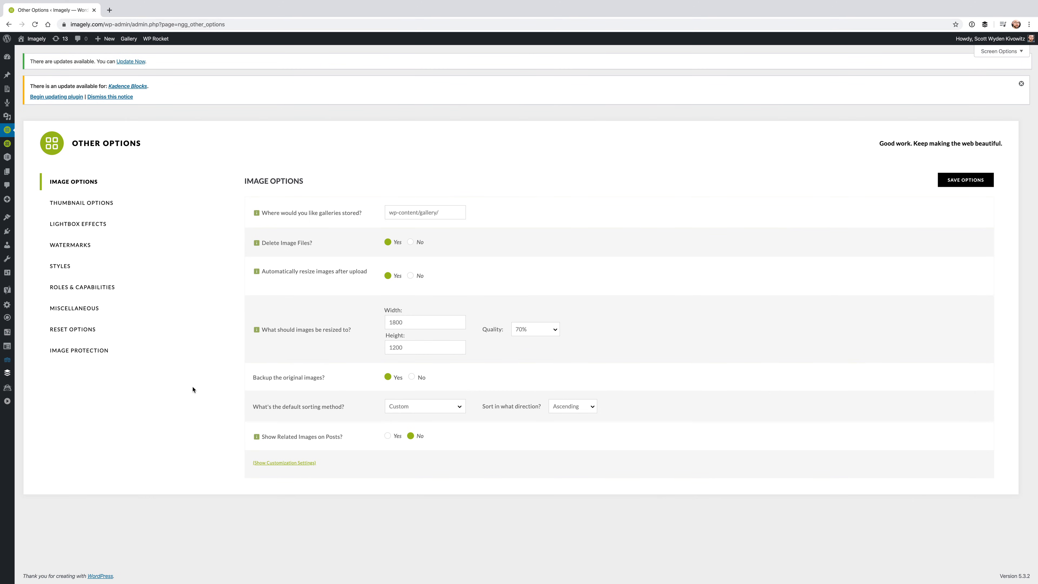
{"action": "mouse_move", "coordinate": [320, 439]}
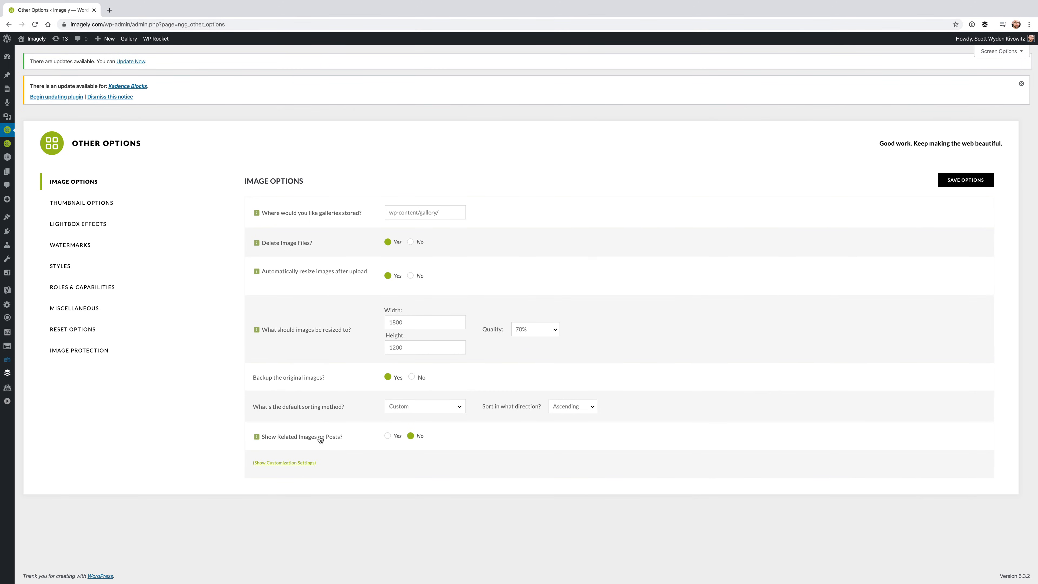
{"action": "mouse_move", "coordinate": [263, 411]}
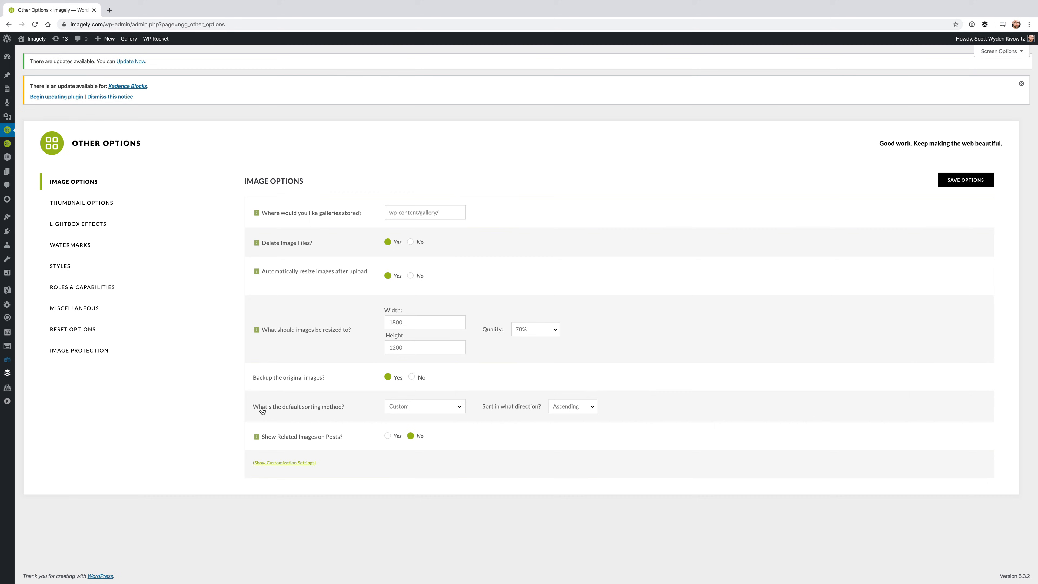
{"action": "mouse_move", "coordinate": [41, 144]}
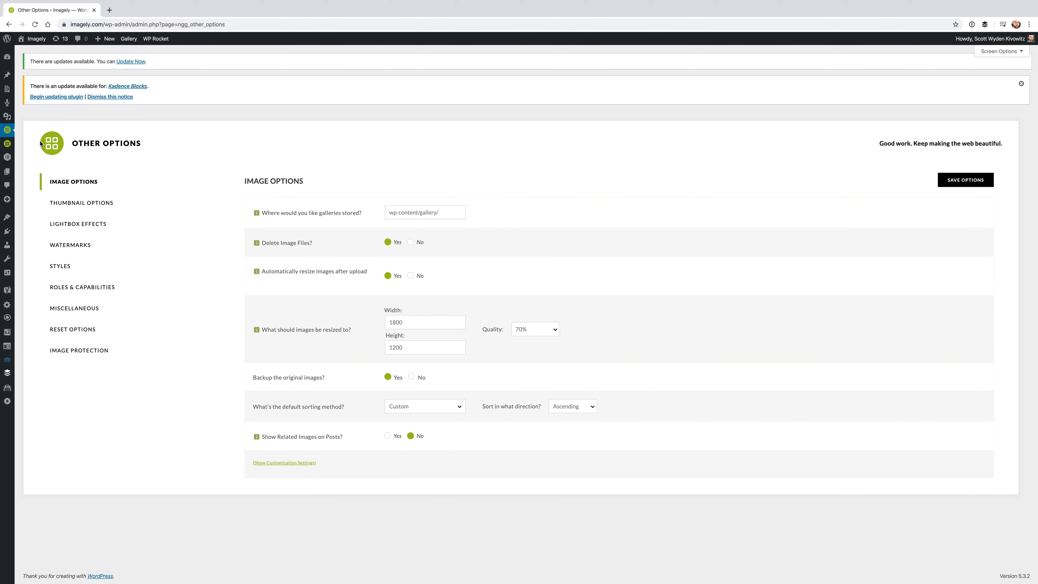
{"action": "mouse_move", "coordinate": [7, 129]}
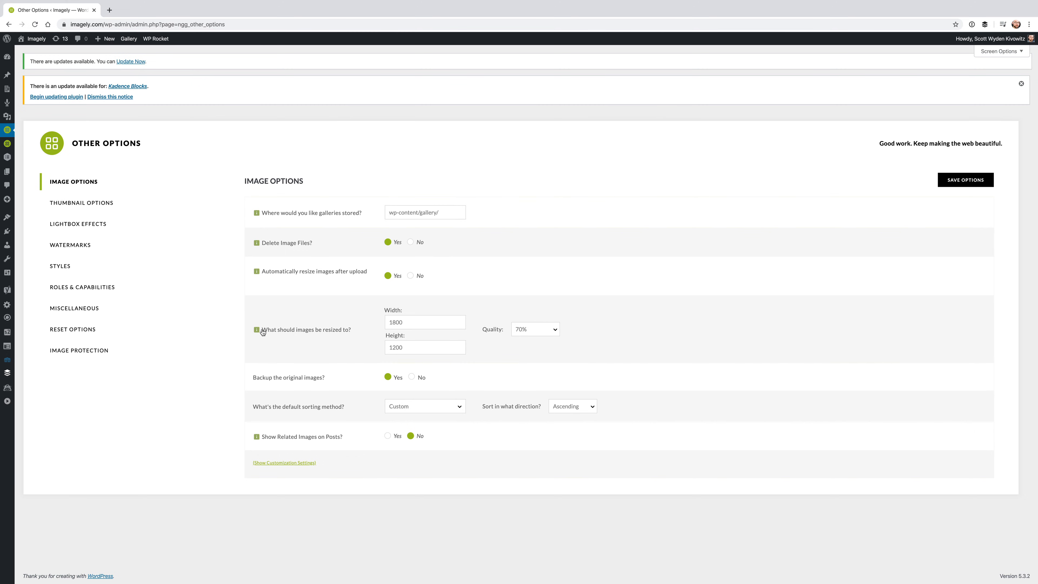
{"action": "mouse_move", "coordinate": [441, 418]}
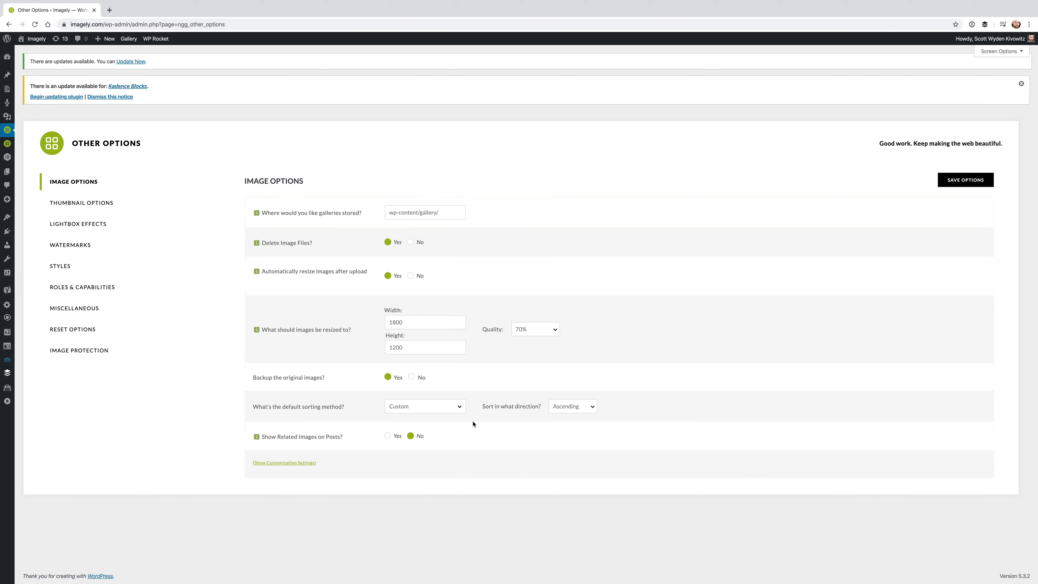
{"action": "mouse_move", "coordinate": [392, 413]}
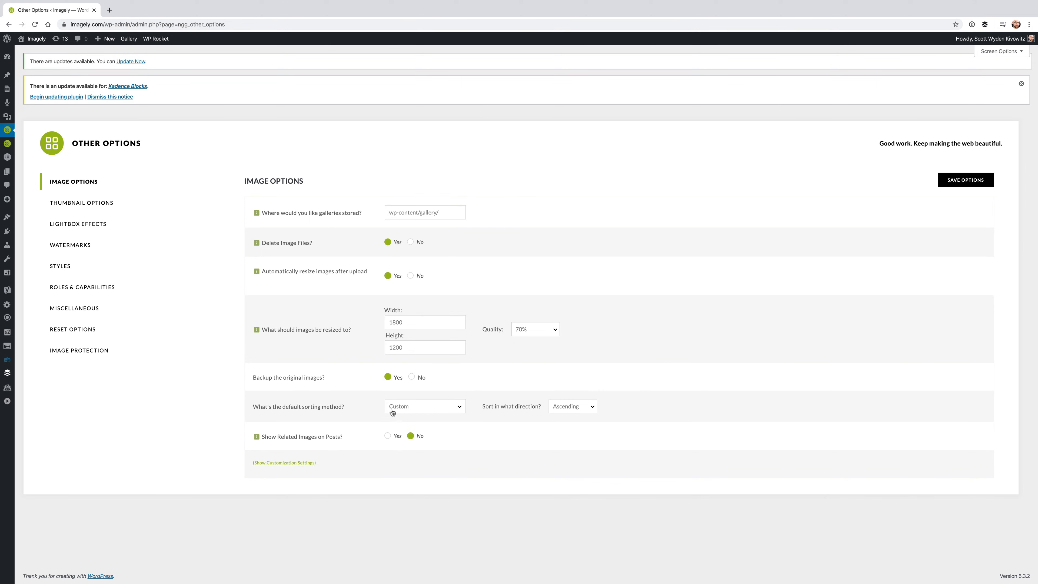
{"action": "left_click", "coordinate": [424, 406]}
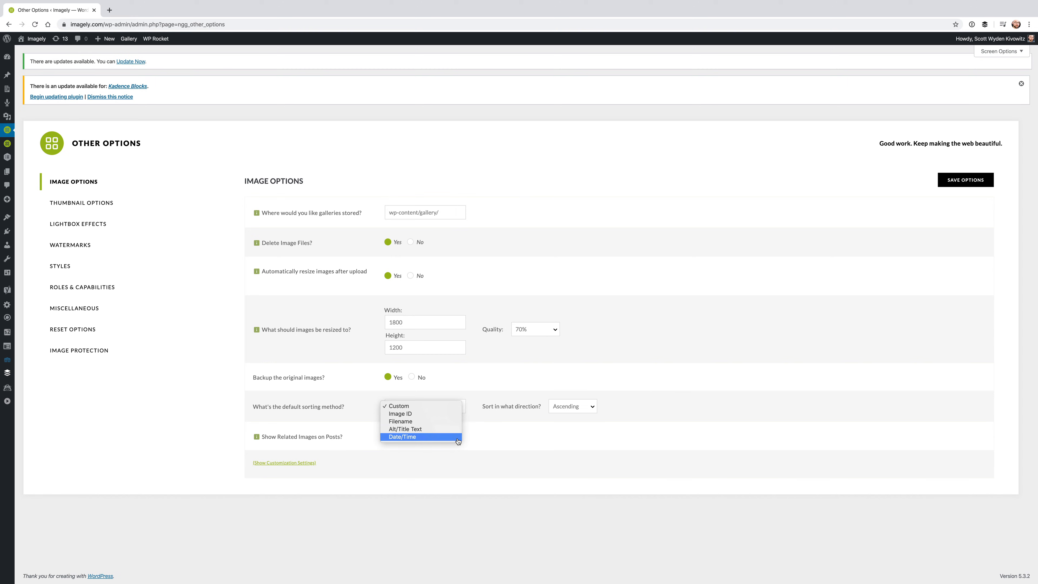
{"action": "mouse_move", "coordinate": [421, 421]}
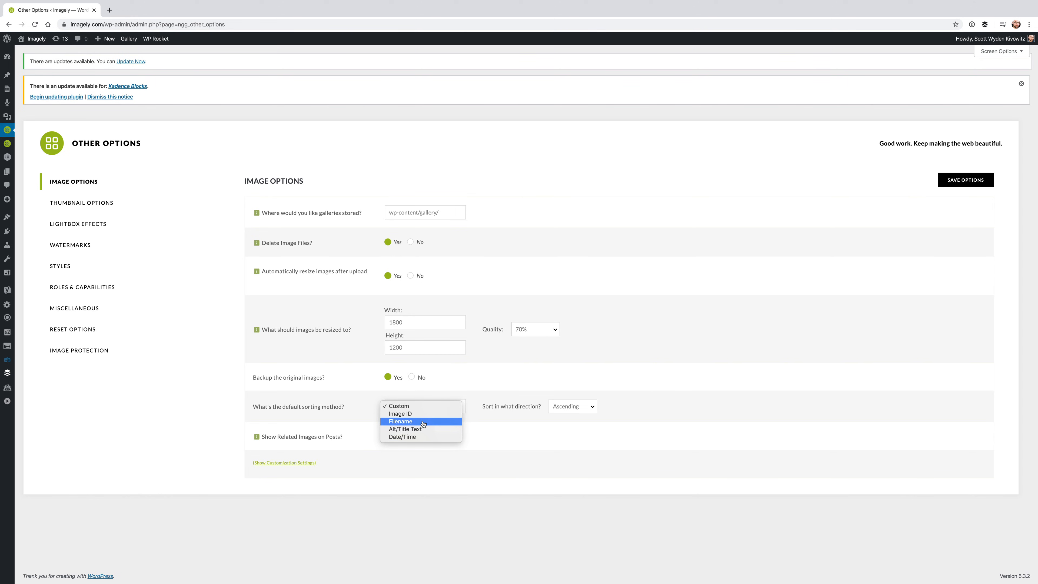
{"action": "mouse_move", "coordinate": [400, 413]}
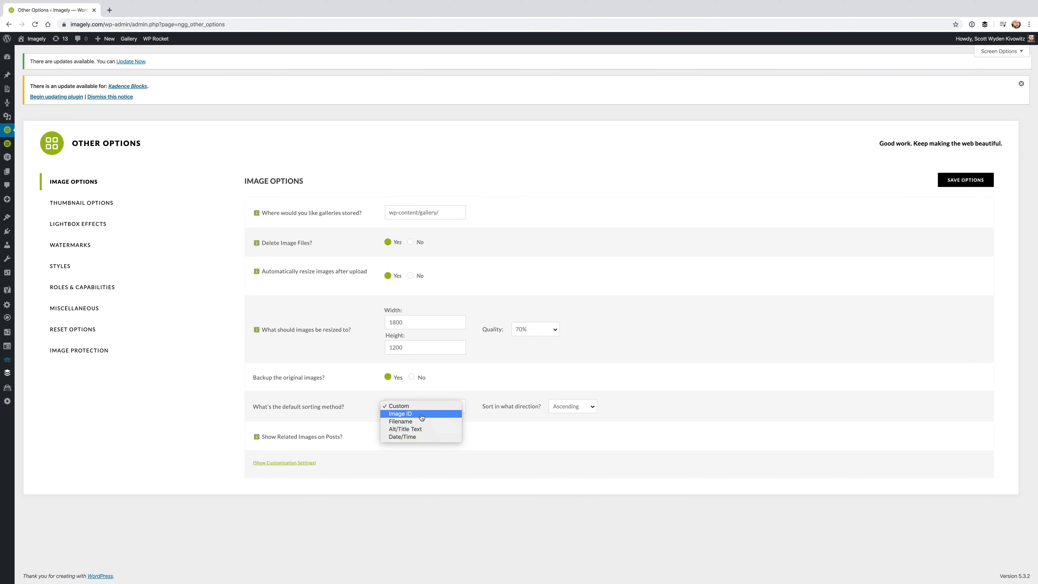
{"action": "mouse_move", "coordinate": [405, 428]}
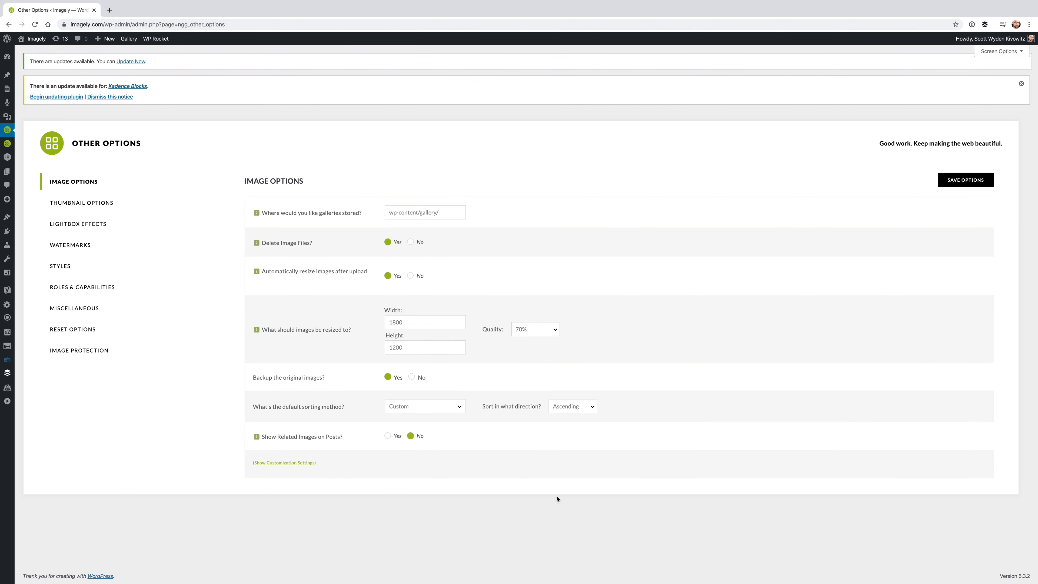
{"action": "mouse_move", "coordinate": [363, 321]}
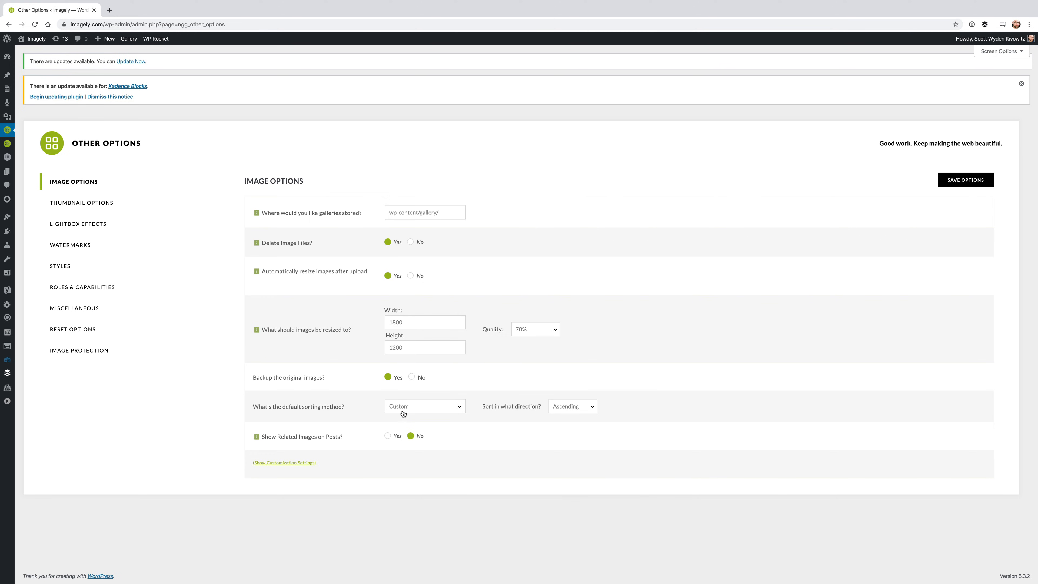
{"action": "mouse_move", "coordinate": [405, 414]}
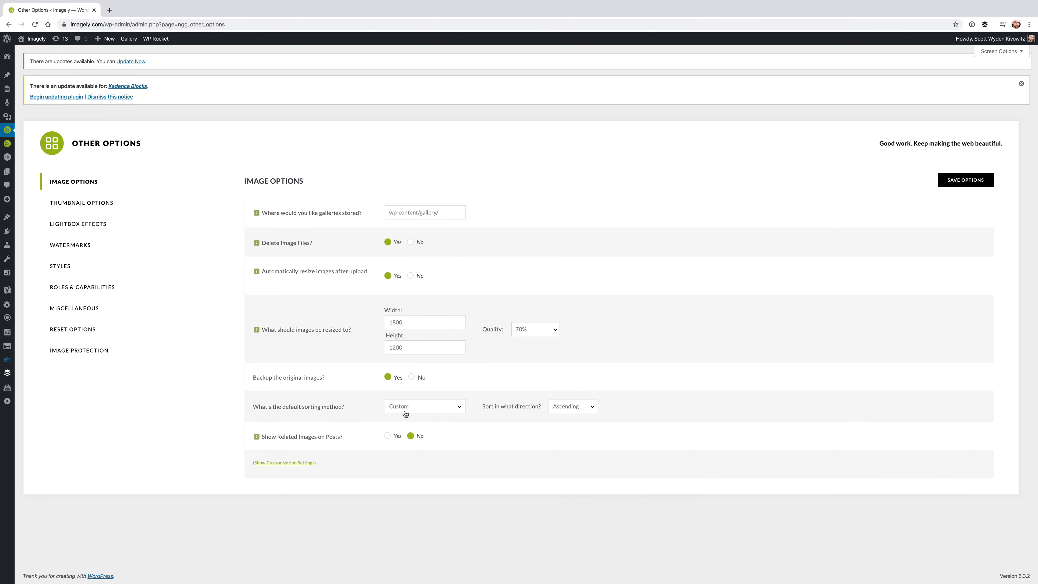
{"action": "mouse_move", "coordinate": [719, 324]}
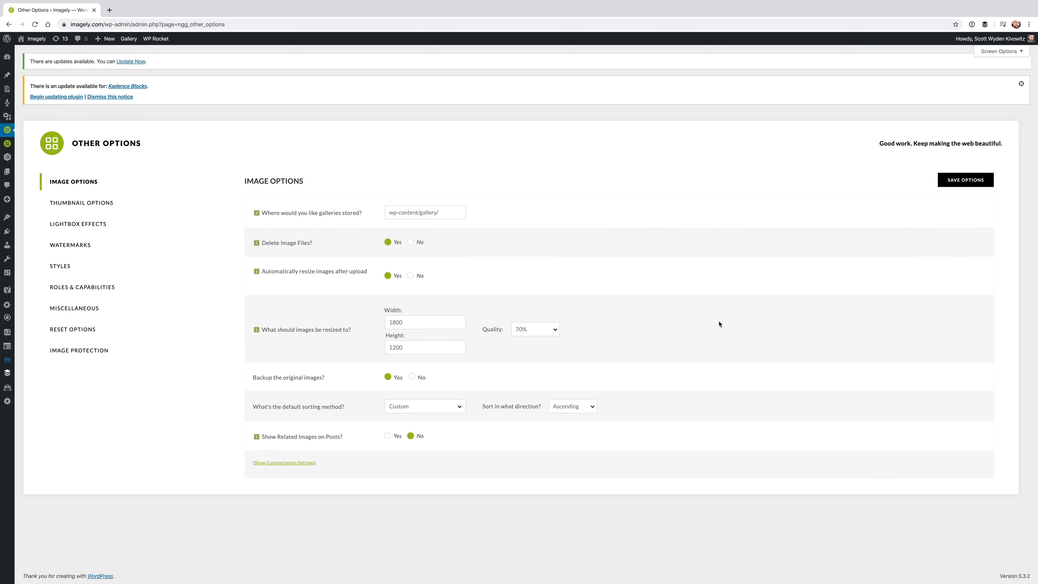
{"action": "mouse_move", "coordinate": [312, 301]}
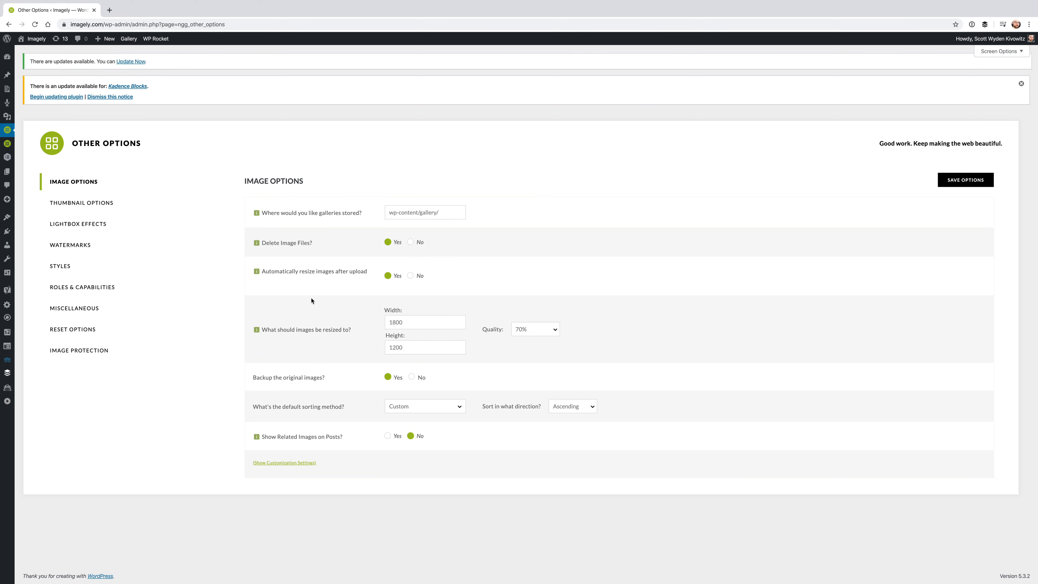
{"action": "mouse_move", "coordinate": [263, 406]}
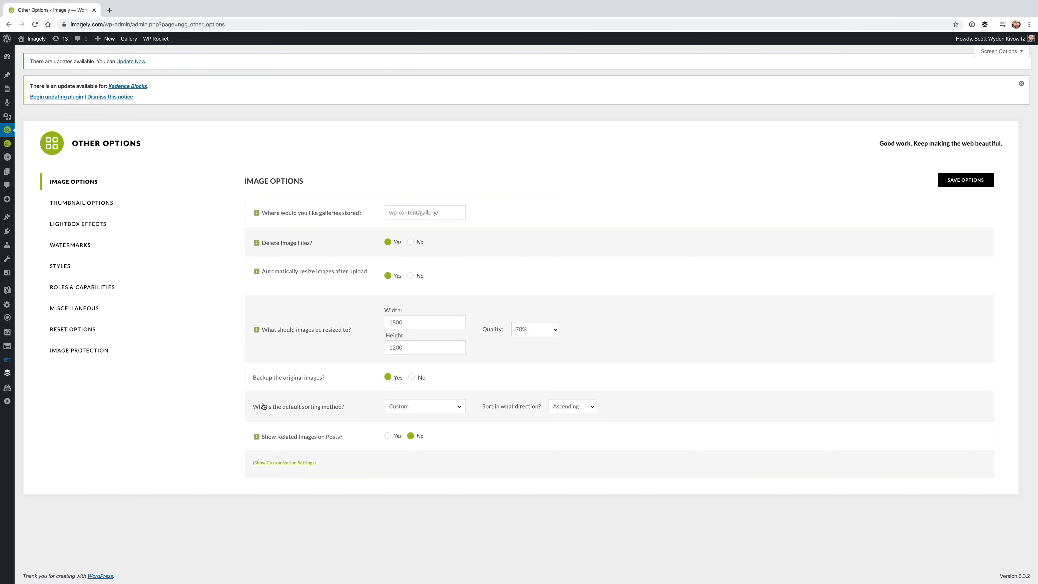
{"action": "left_click", "coordinate": [424, 406]}
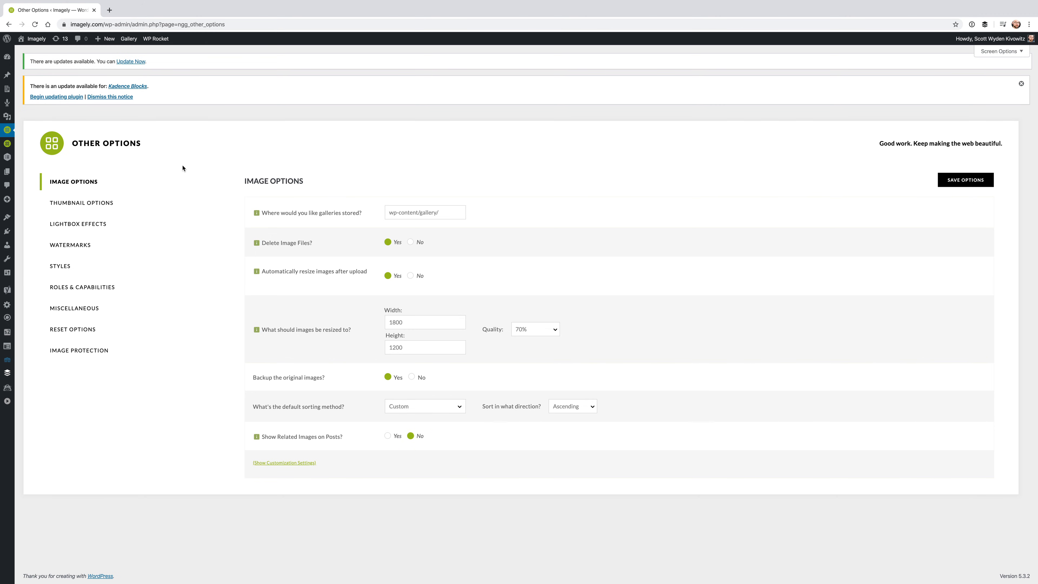
{"action": "mouse_move", "coordinate": [168, 142]}
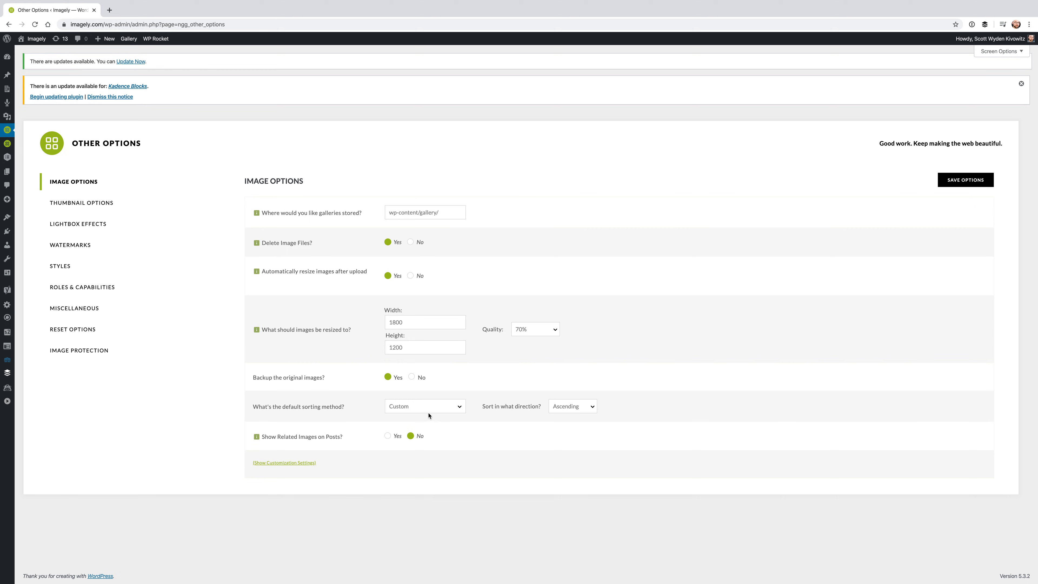
{"action": "left_click", "coordinate": [424, 406]}
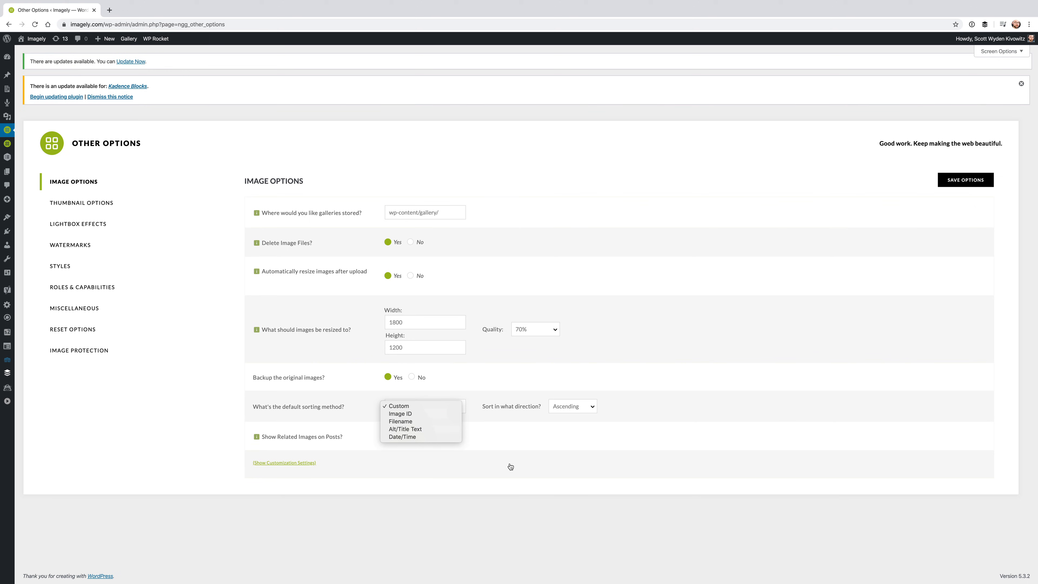